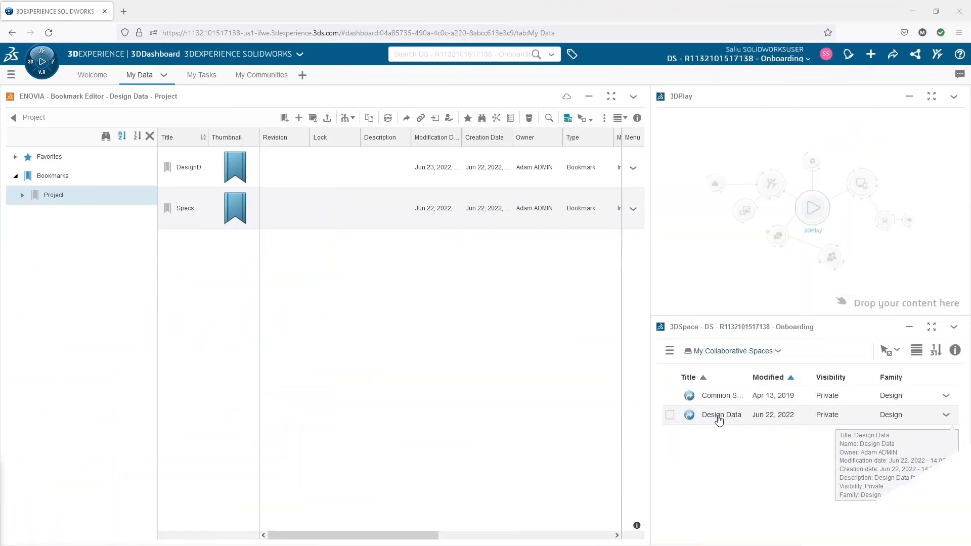
mouse_move(455, 381)
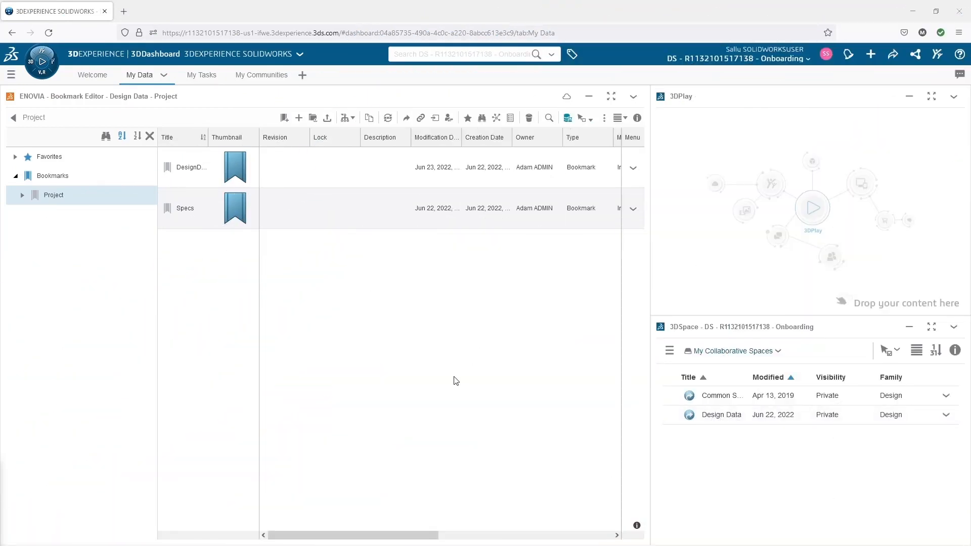
mouse_move(361, 320)
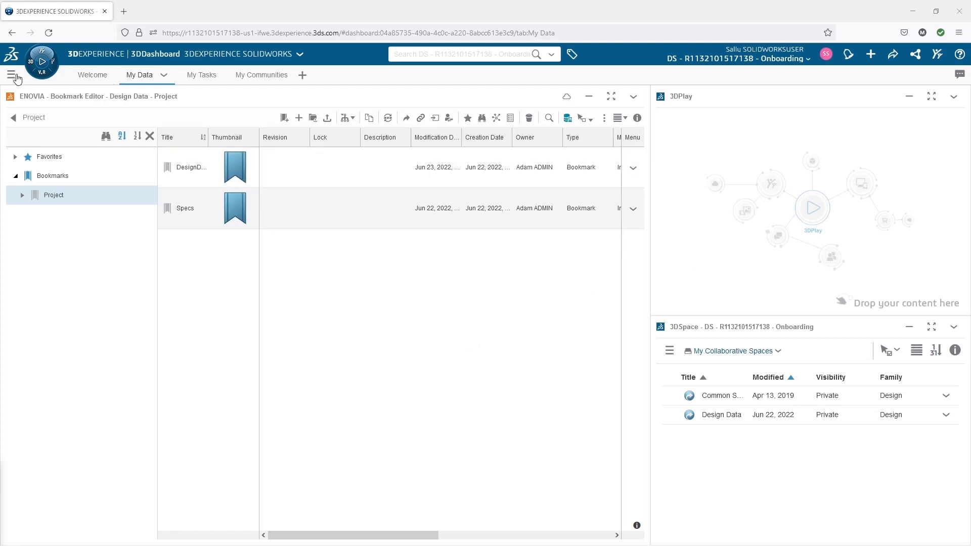
Show the Welcome tab and search the compass apps for 'Welcome'
left_click(14, 75)
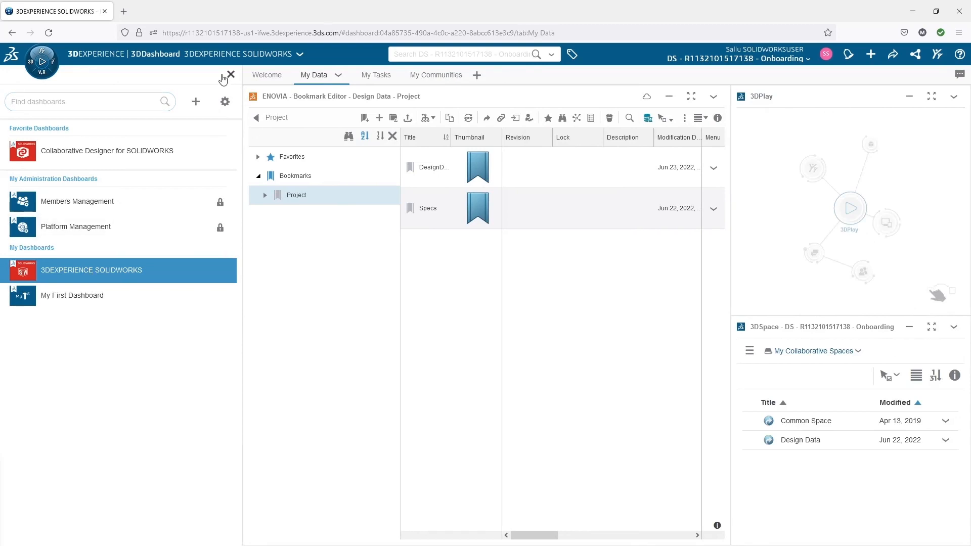
left_click(231, 75)
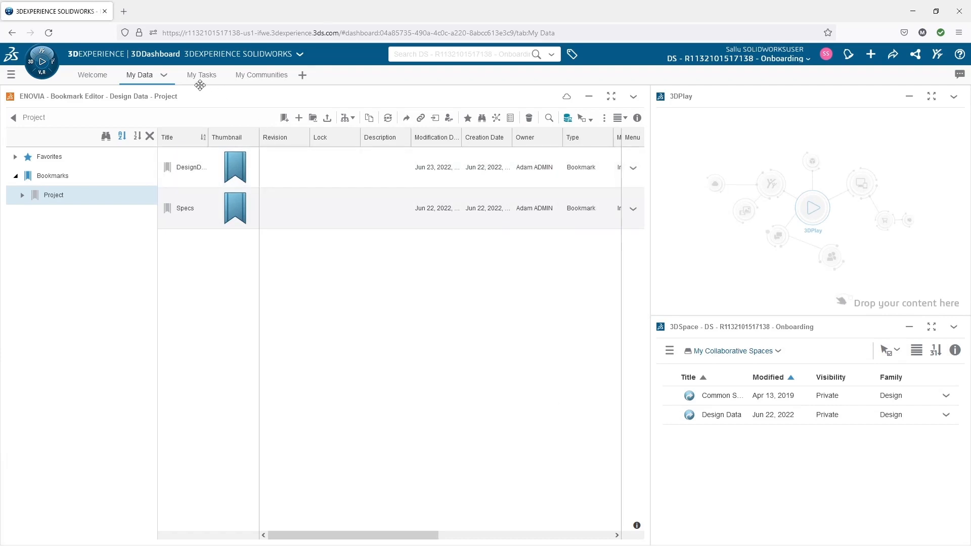
left_click(93, 75)
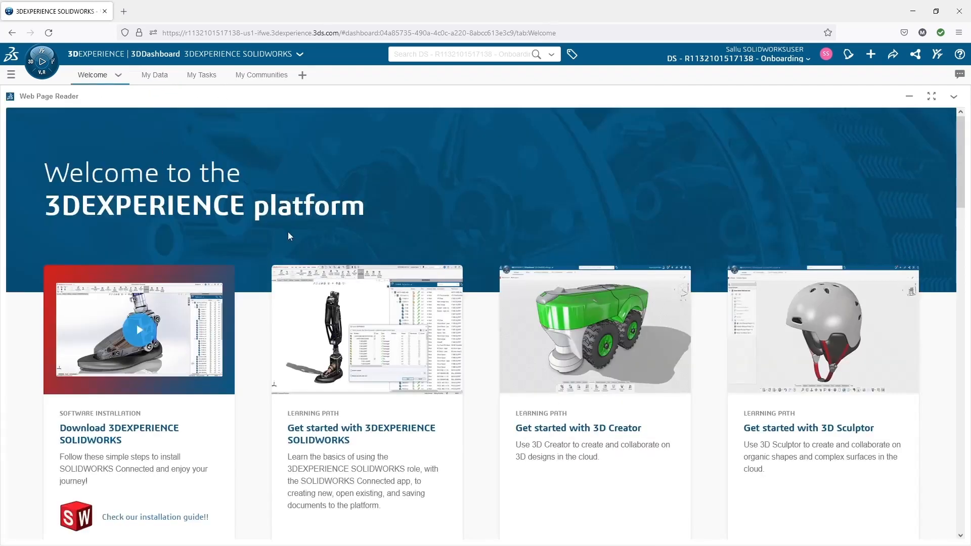
mouse_move(366, 326)
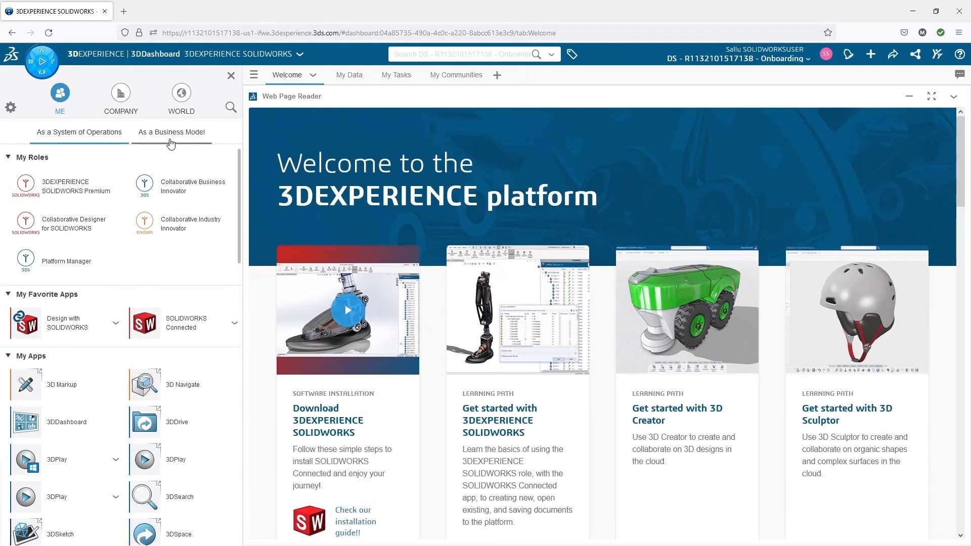
left_click(9, 157)
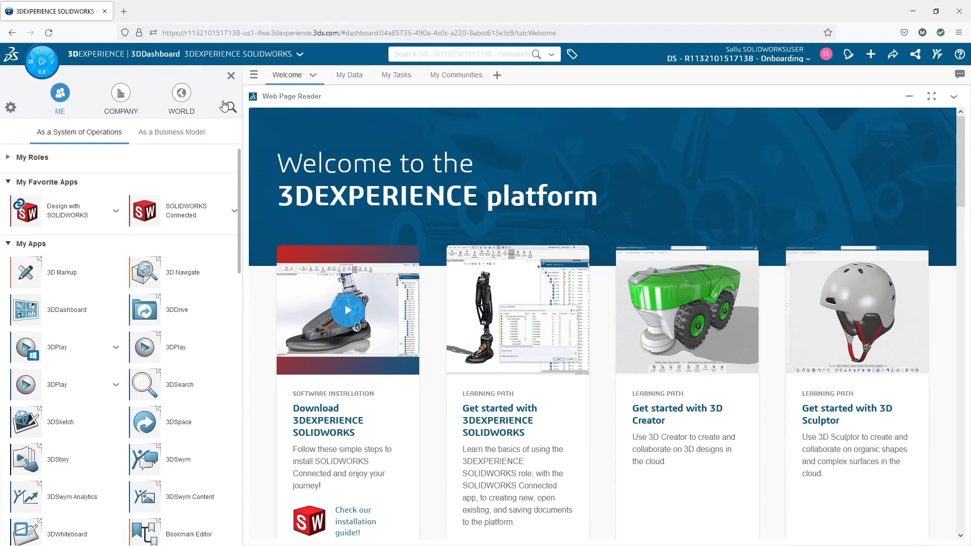
left_click(227, 106)
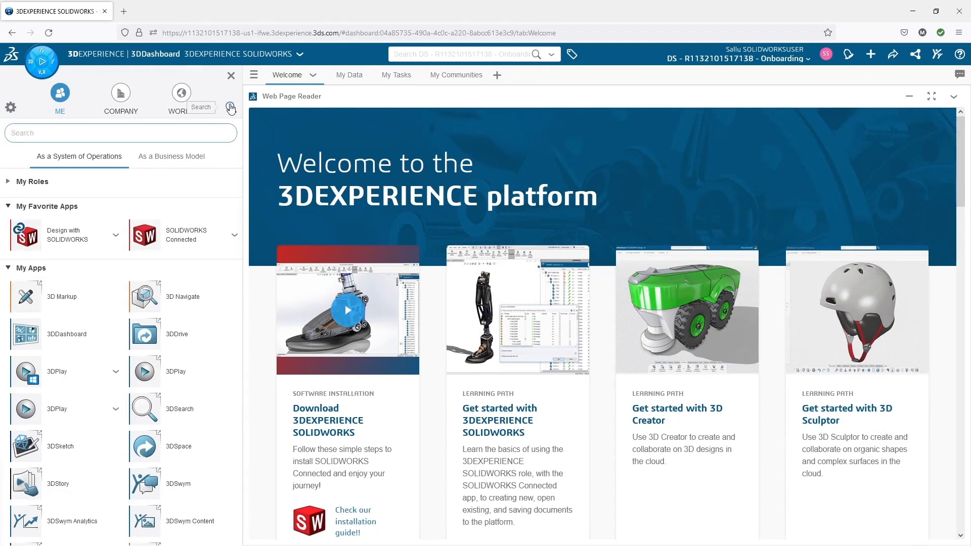
type("Welcome")
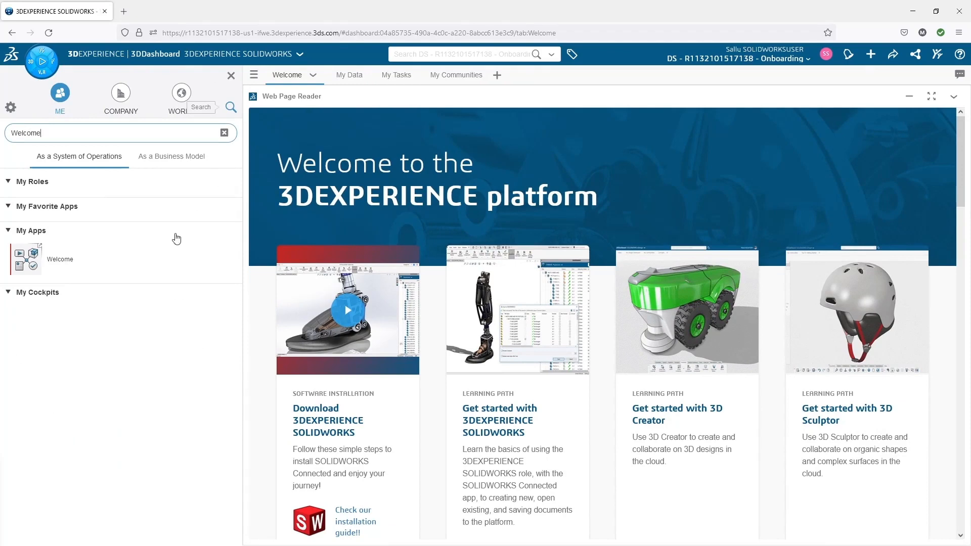
Pin the Welcome app to the 3DEXPERIENCE SOLIDWORKS dashboard's Welcome tab
left_click(29, 259)
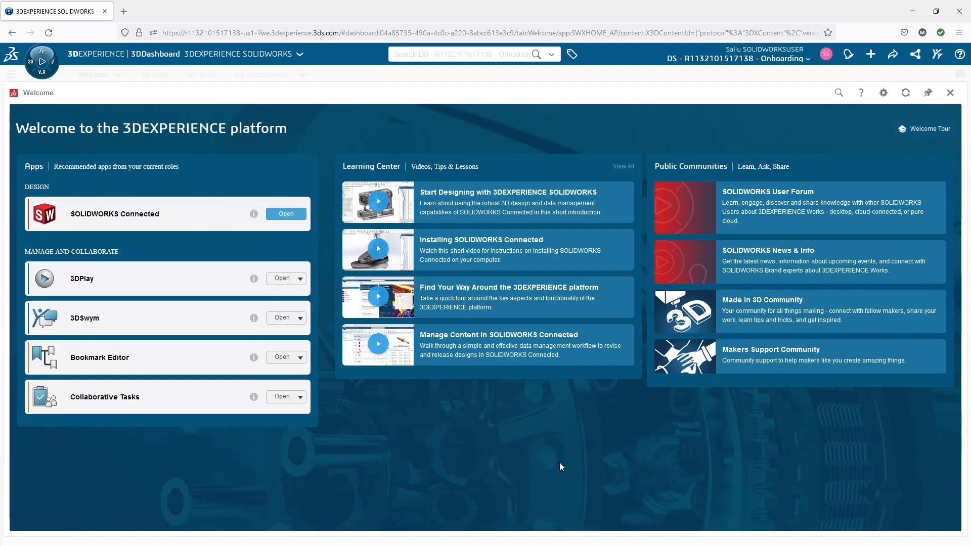
mouse_move(929, 92)
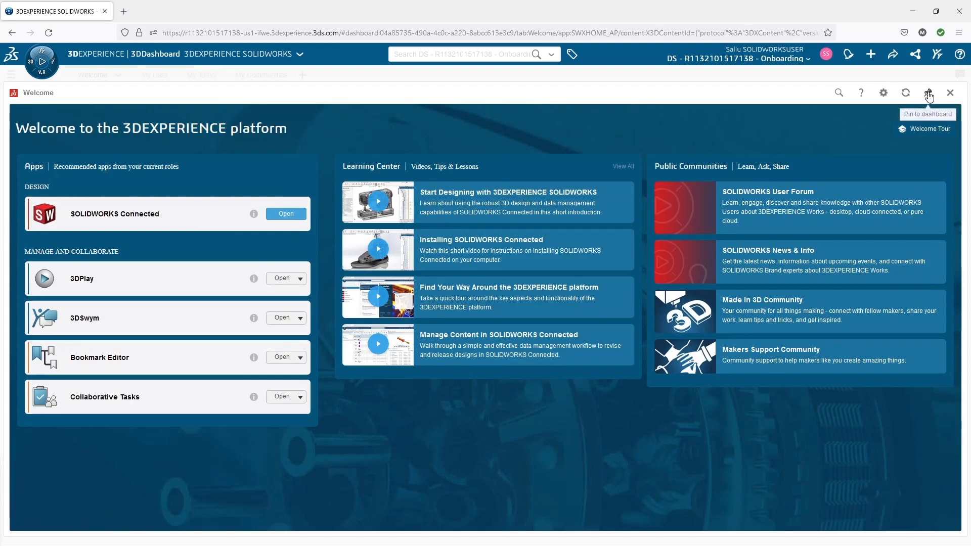
left_click(928, 93)
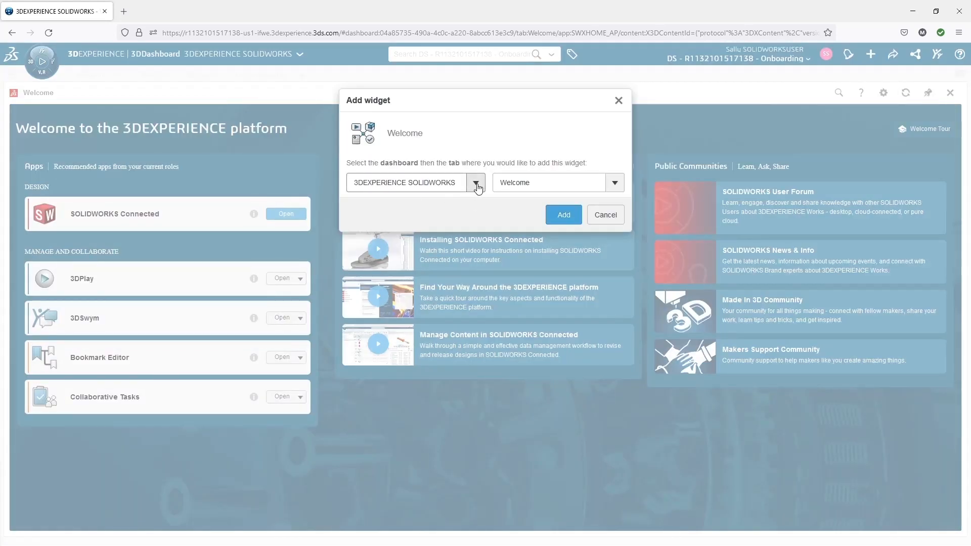
mouse_move(563, 215)
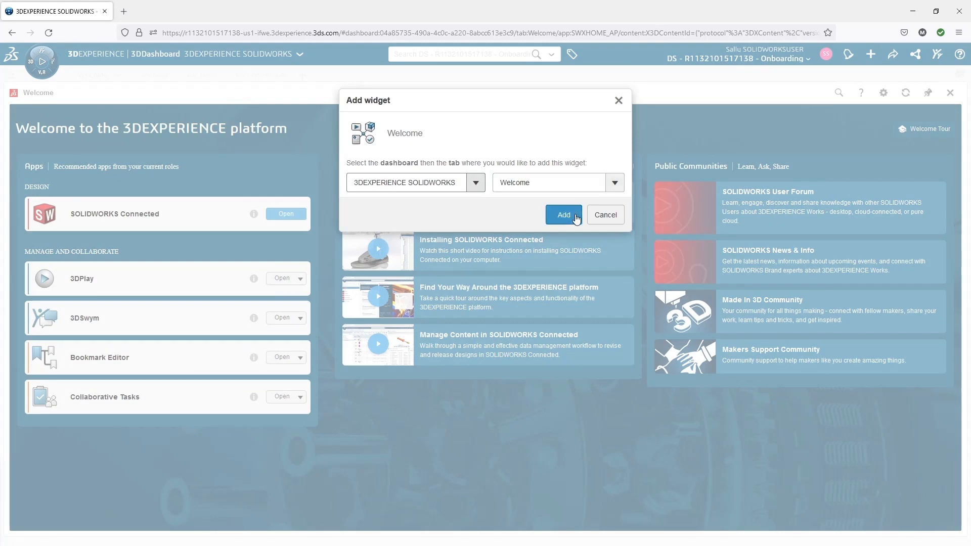
left_click(562, 215)
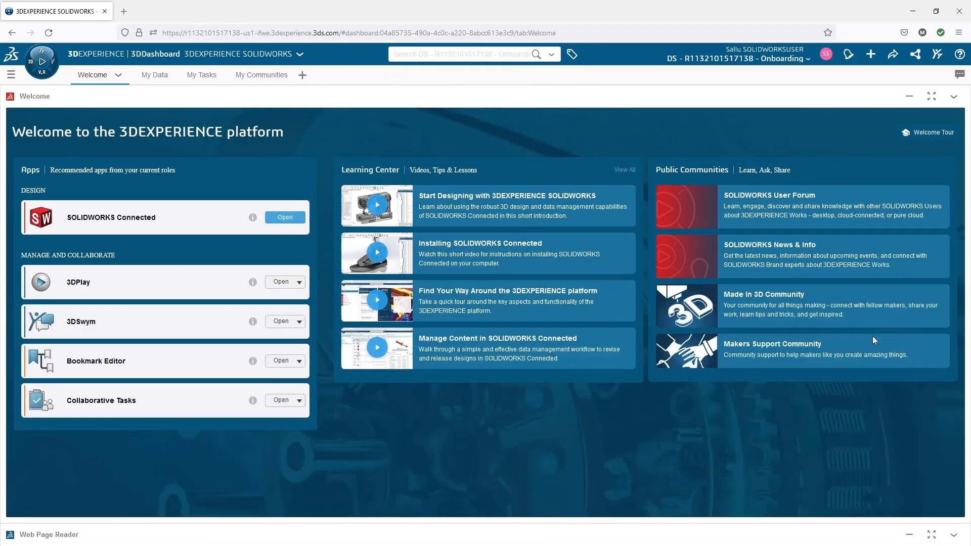
mouse_move(158, 182)
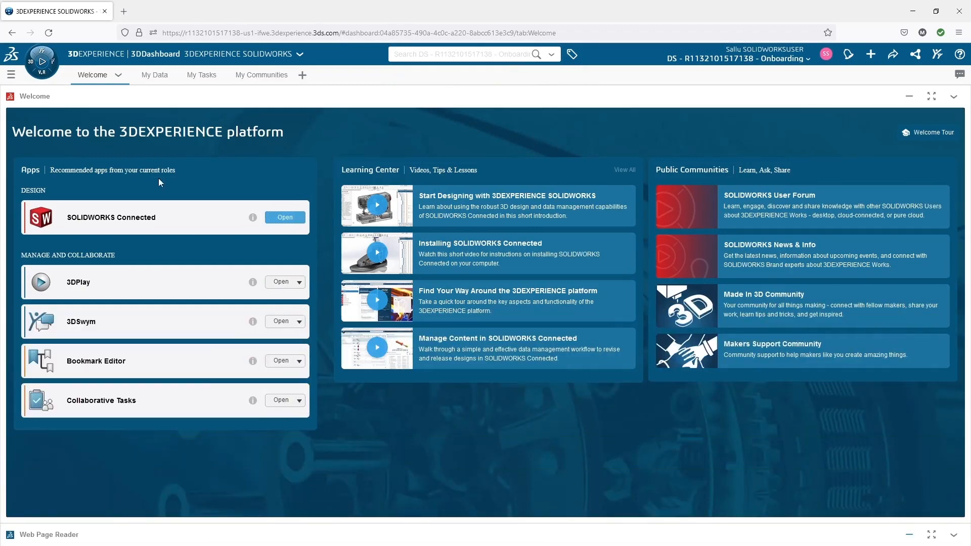
mouse_move(275, 438)
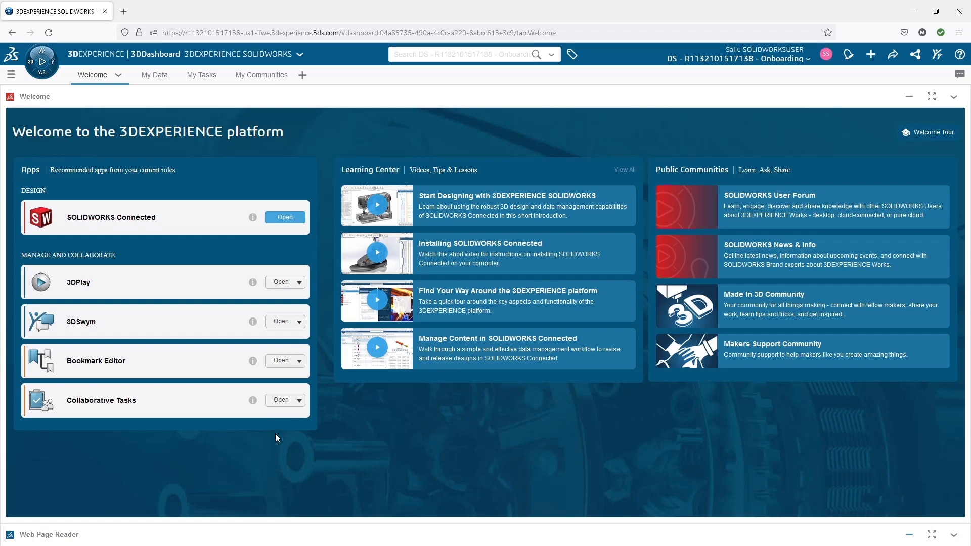
mouse_move(140, 297)
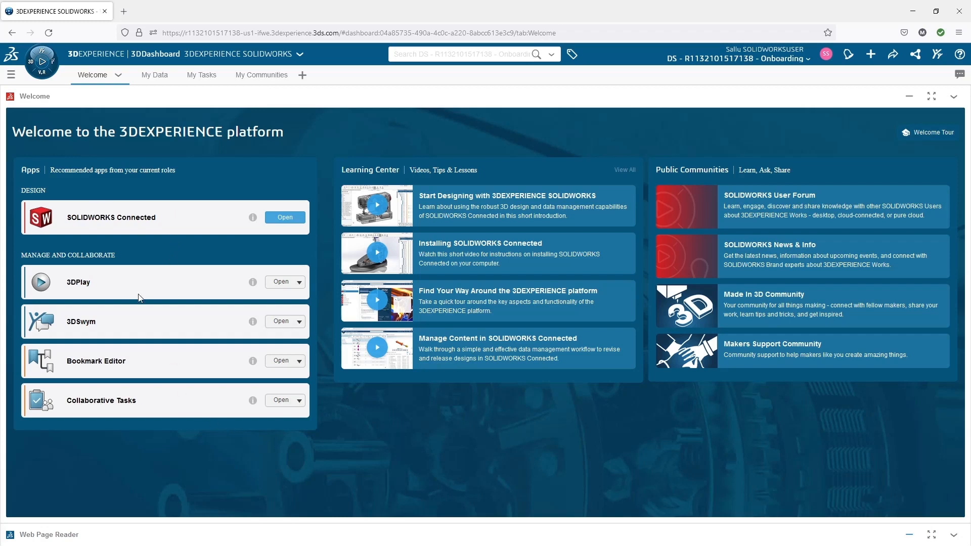
mouse_move(181, 321)
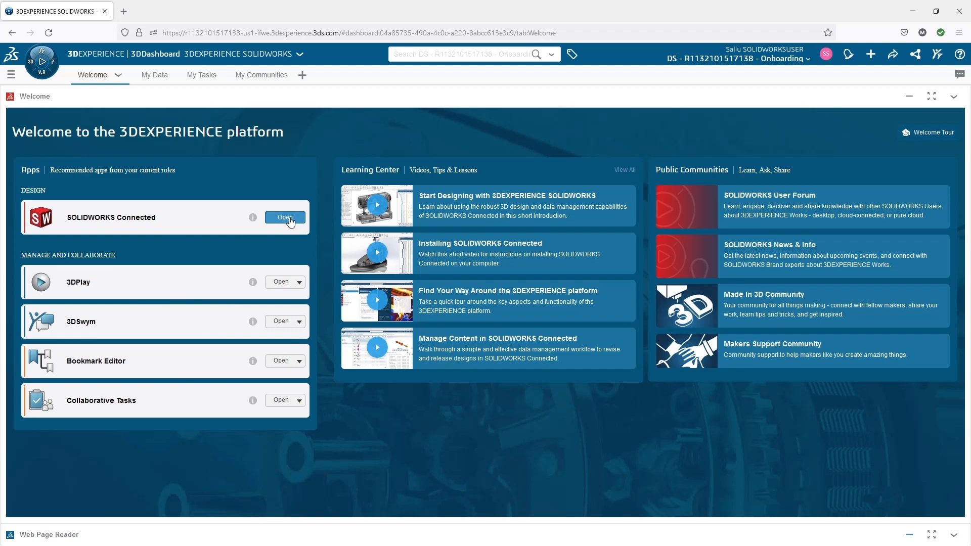
Launch SOLIDWORKS Connected from the Welcome widget, skipping the available update
left_click(284, 217)
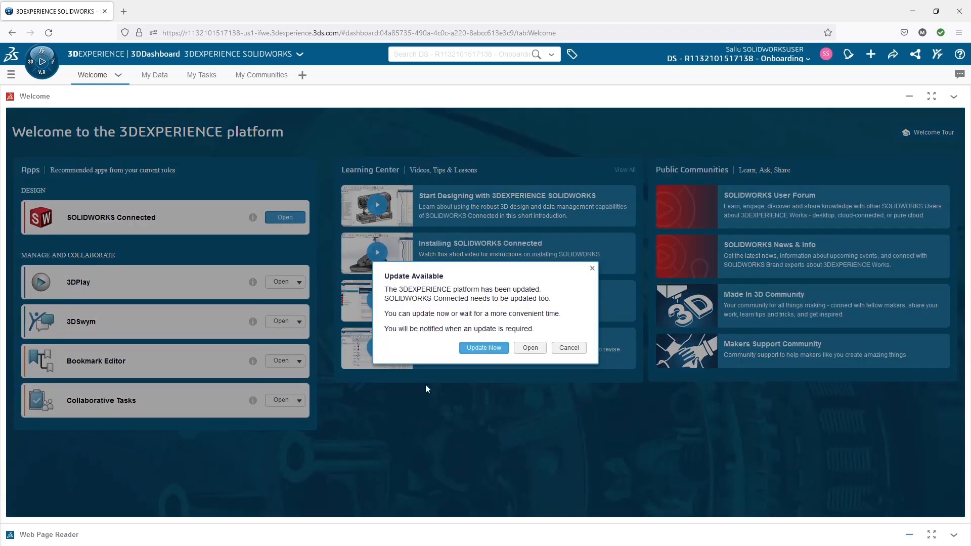
mouse_move(385, 275)
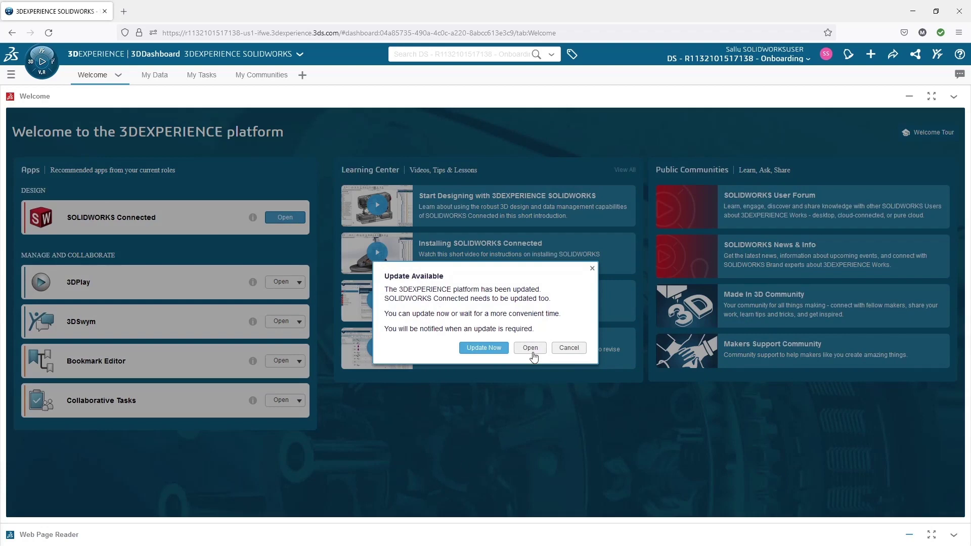
left_click(567, 347)
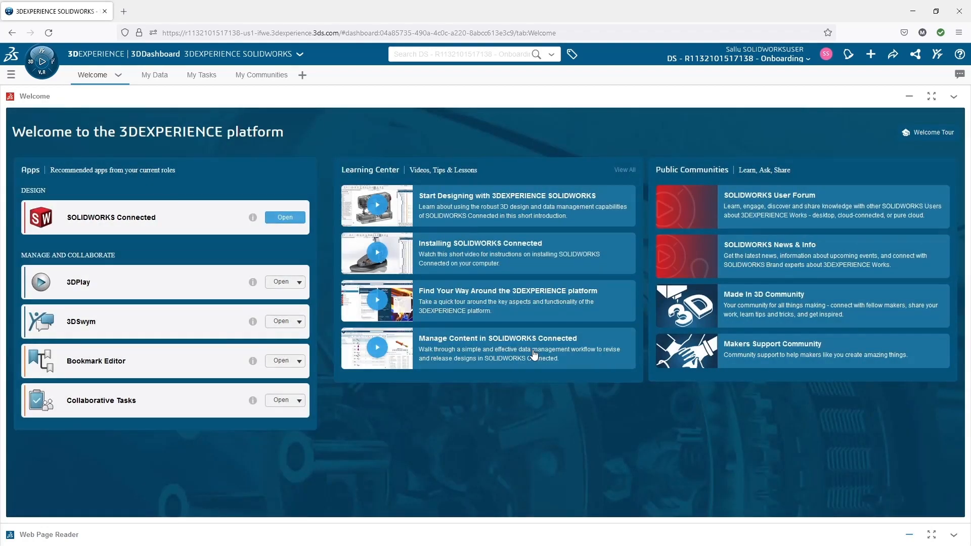
left_click(284, 217)
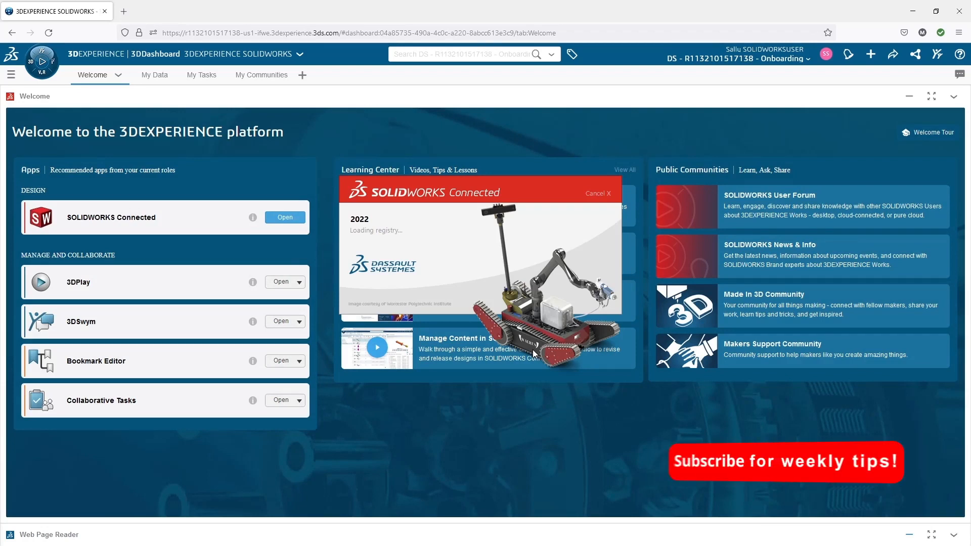
mouse_move(776, 469)
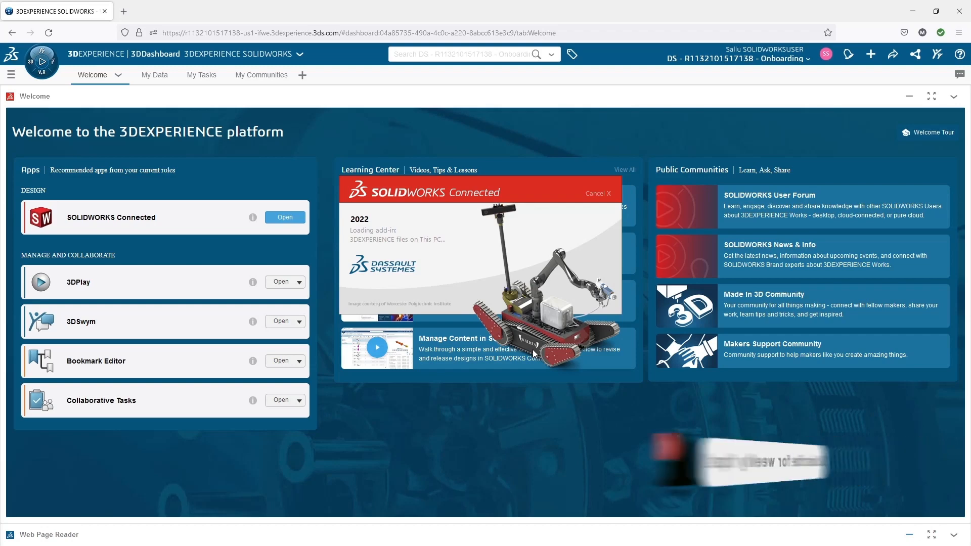
left_click(284, 217)
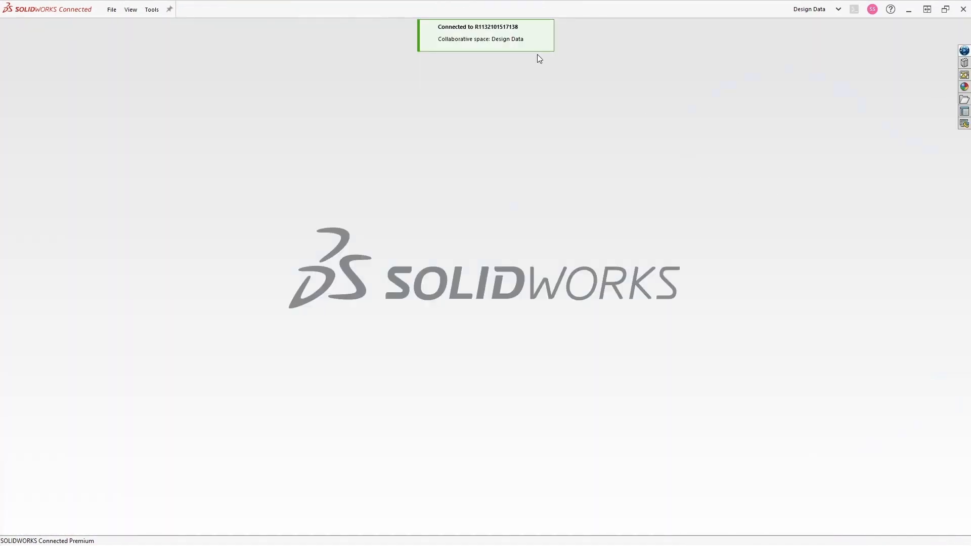
mouse_move(964, 11)
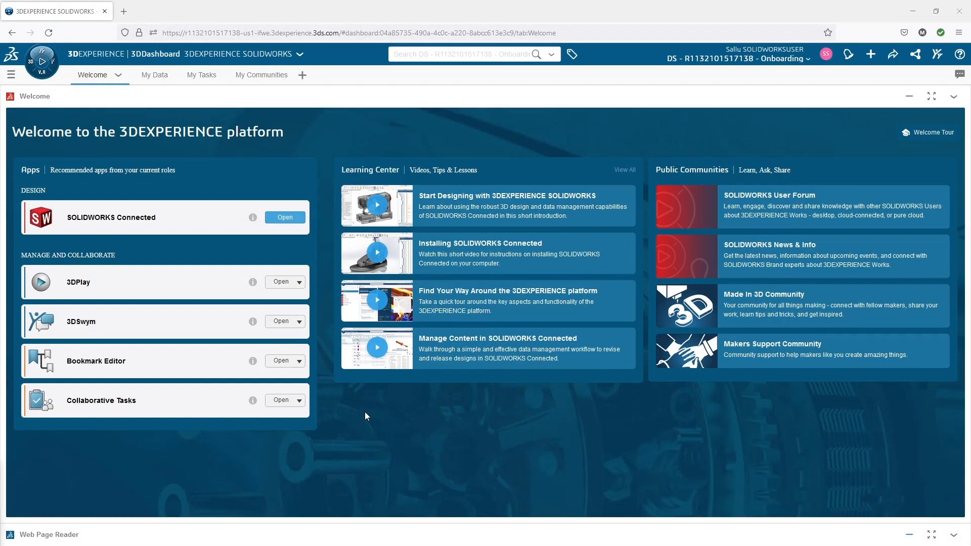
mouse_move(355, 229)
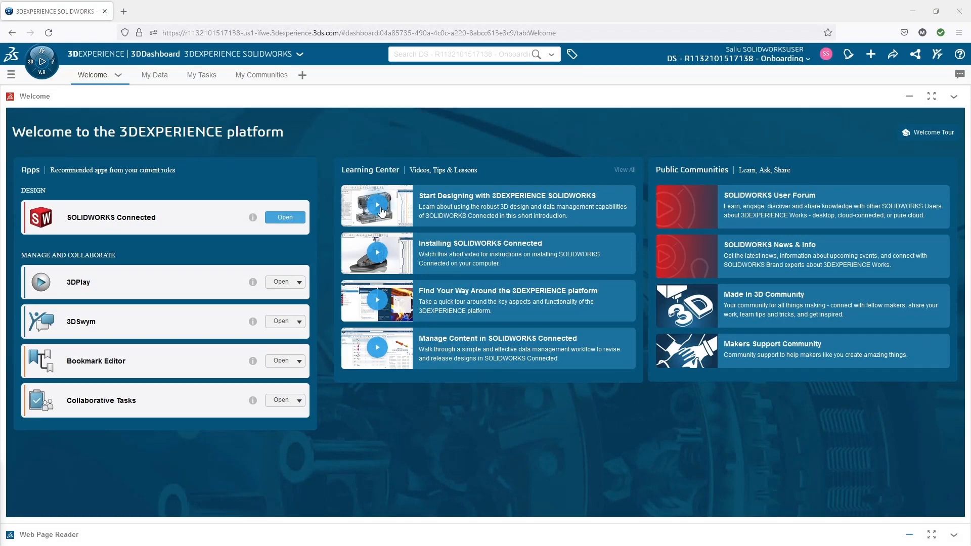
left_click(377, 205)
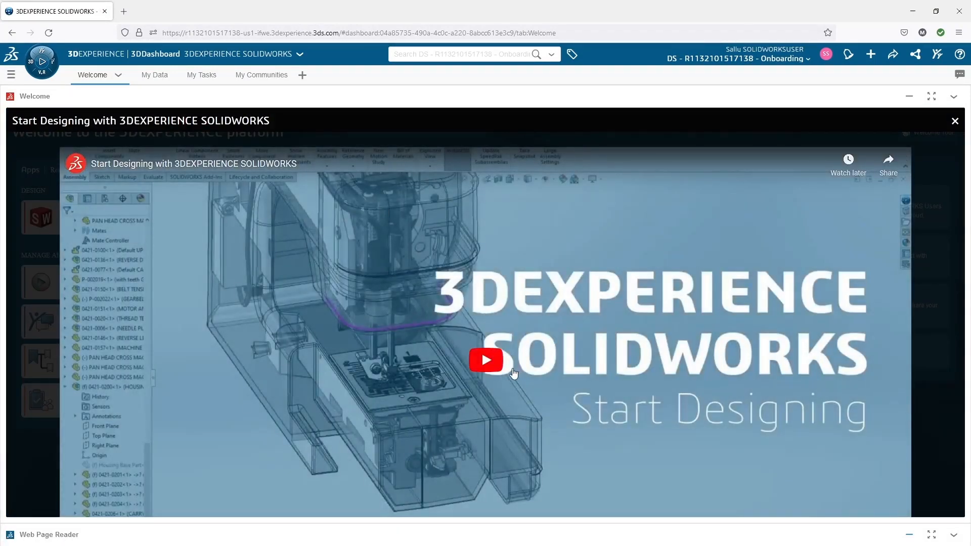
left_click(486, 360)
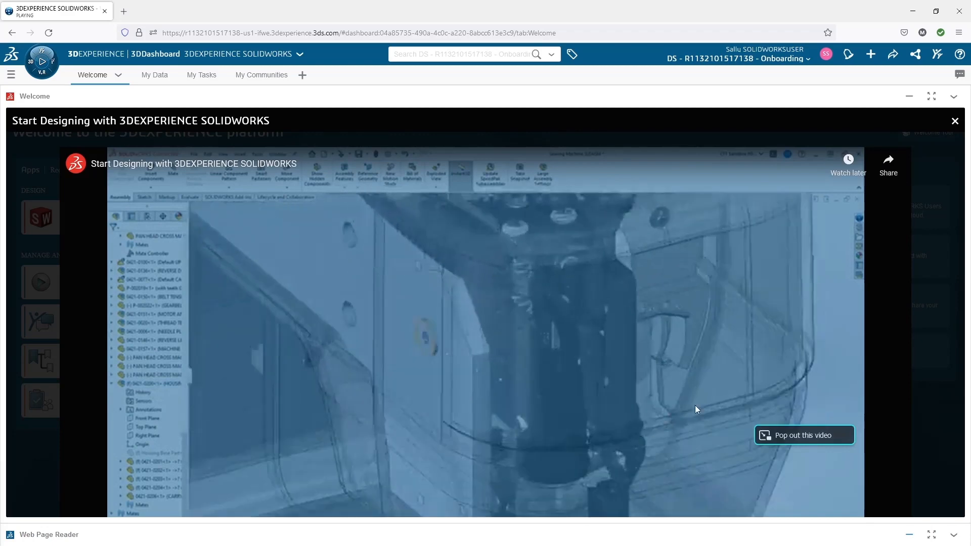
left_click(803, 435)
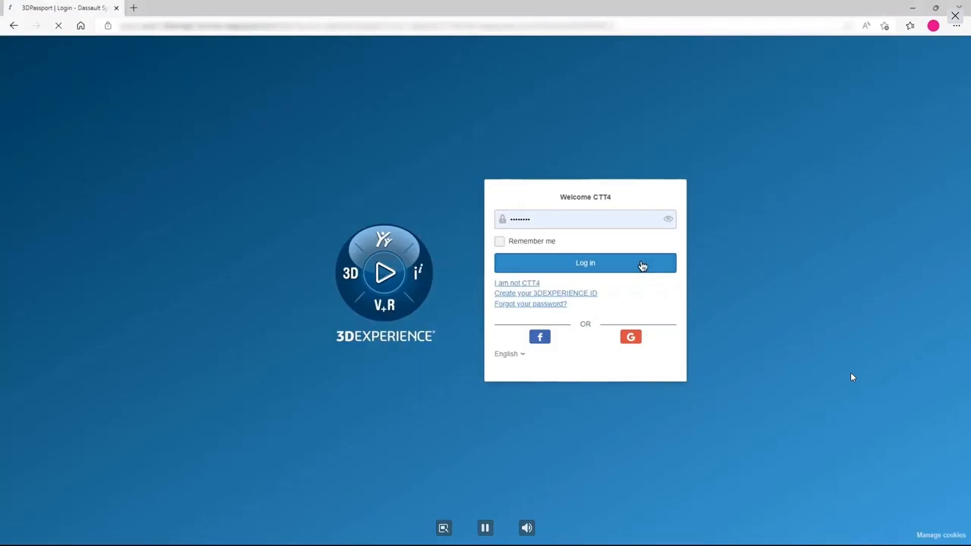
left_click(584, 262)
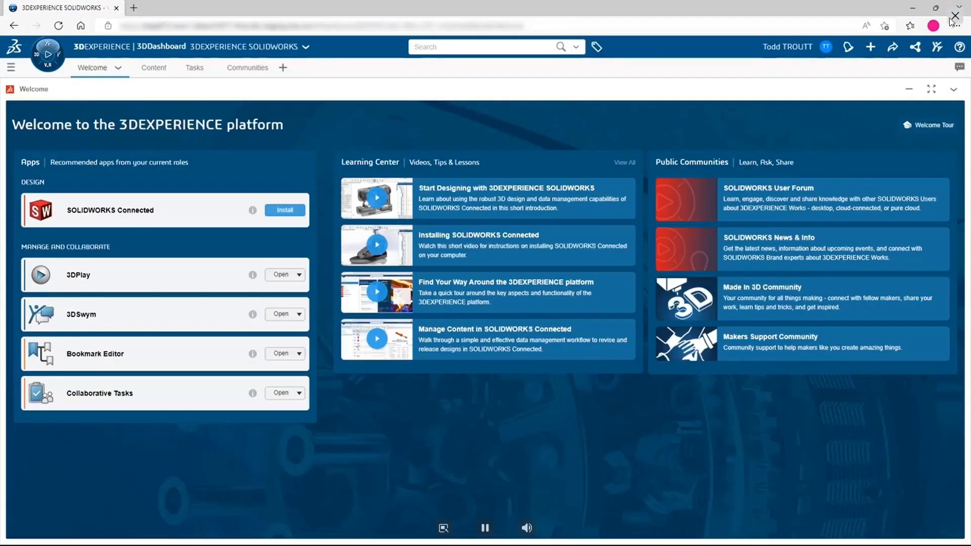
left_click(376, 197)
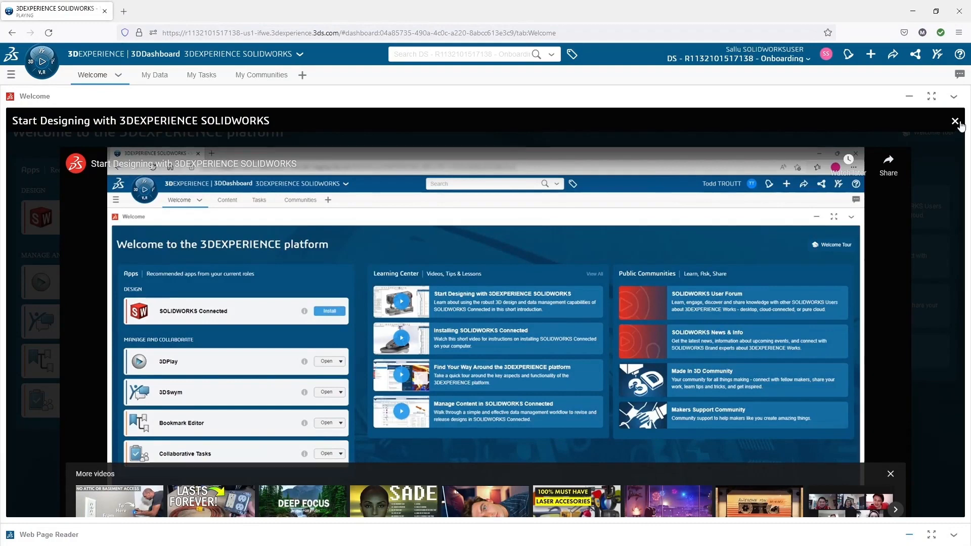
left_click(955, 121)
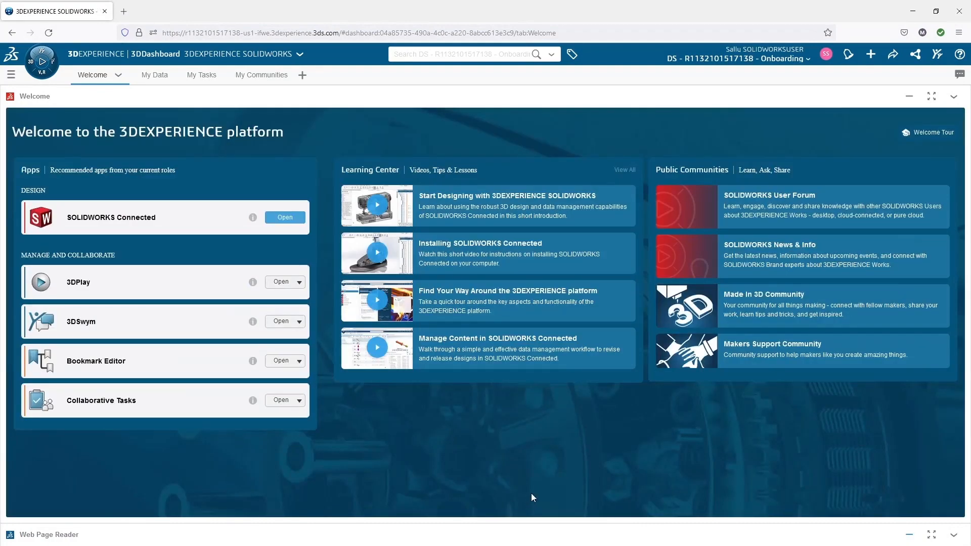
mouse_move(703, 193)
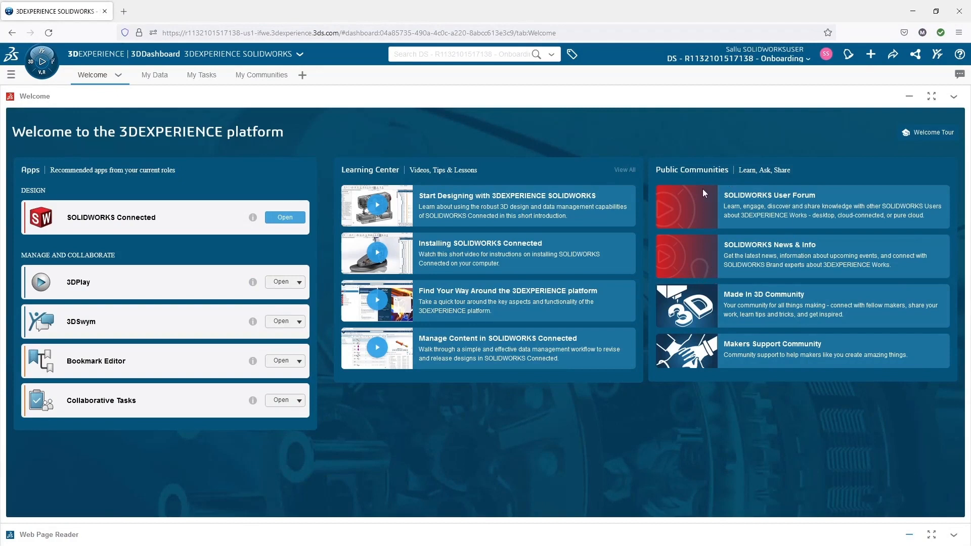
mouse_move(701, 202)
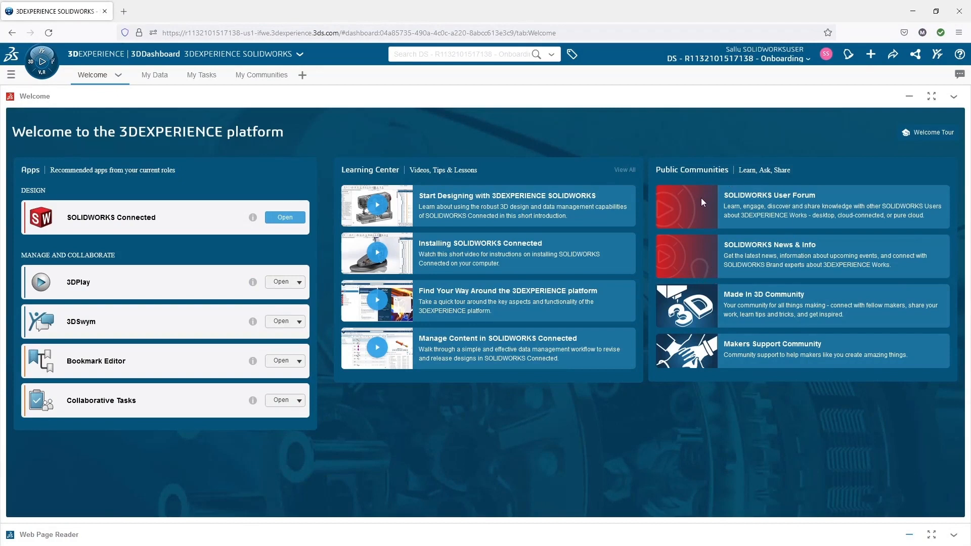
left_click(769, 196)
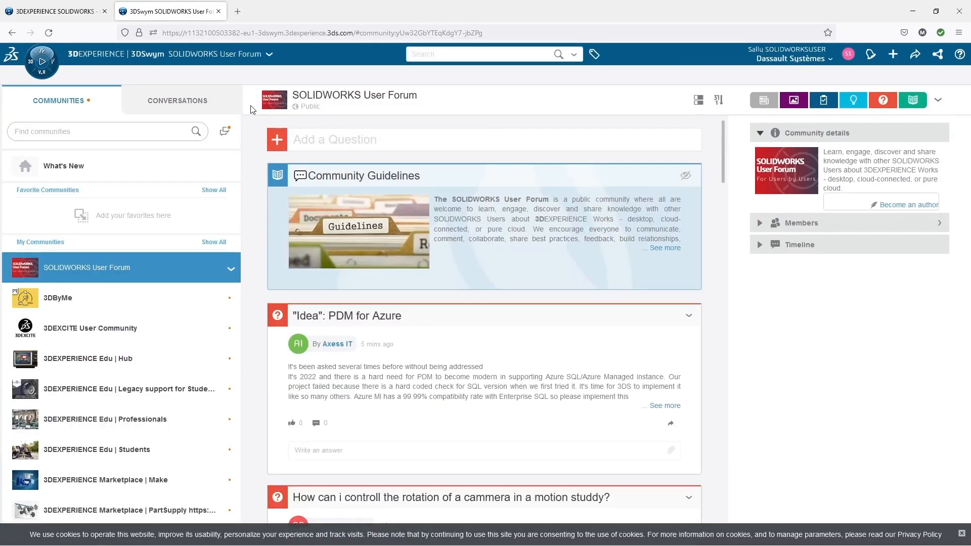
mouse_move(218, 11)
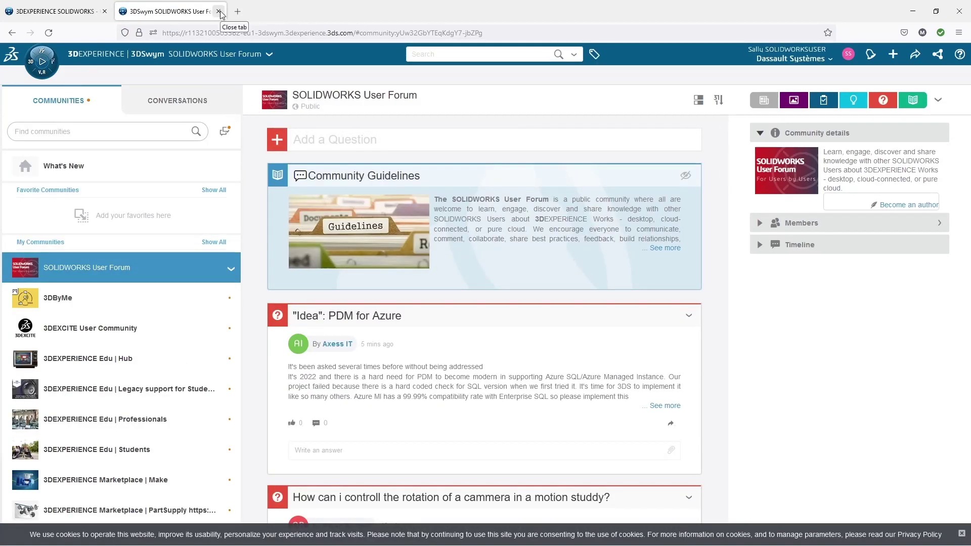
left_click(219, 11)
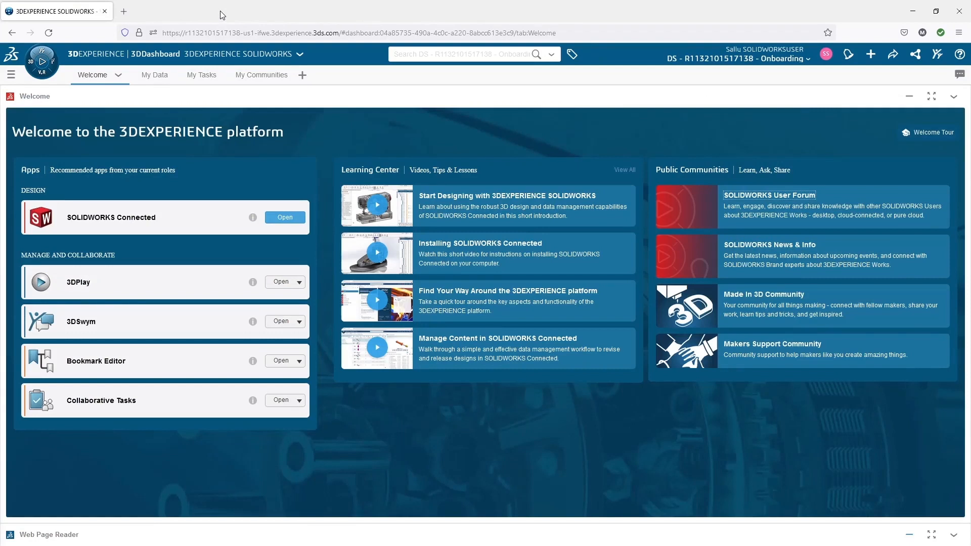
mouse_move(469, 467)
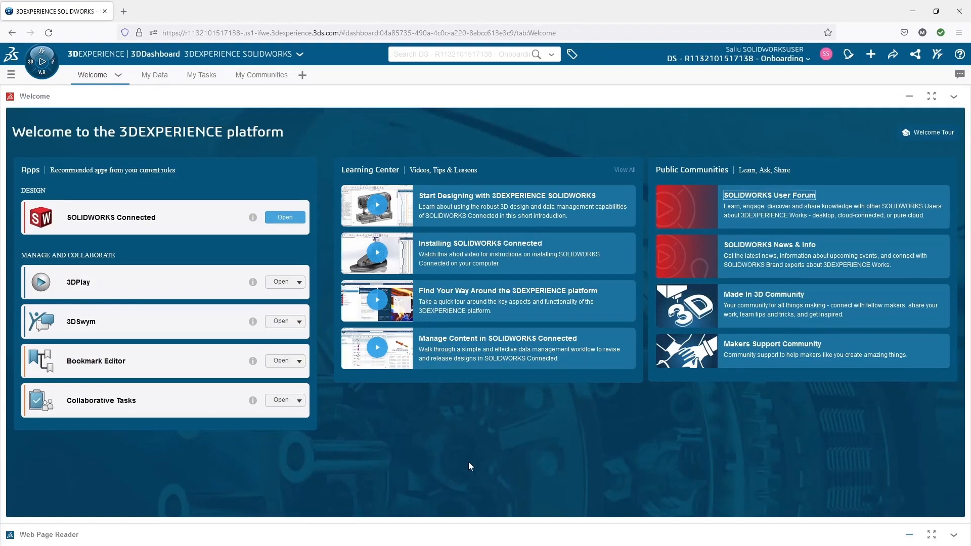
mouse_move(21, 475)
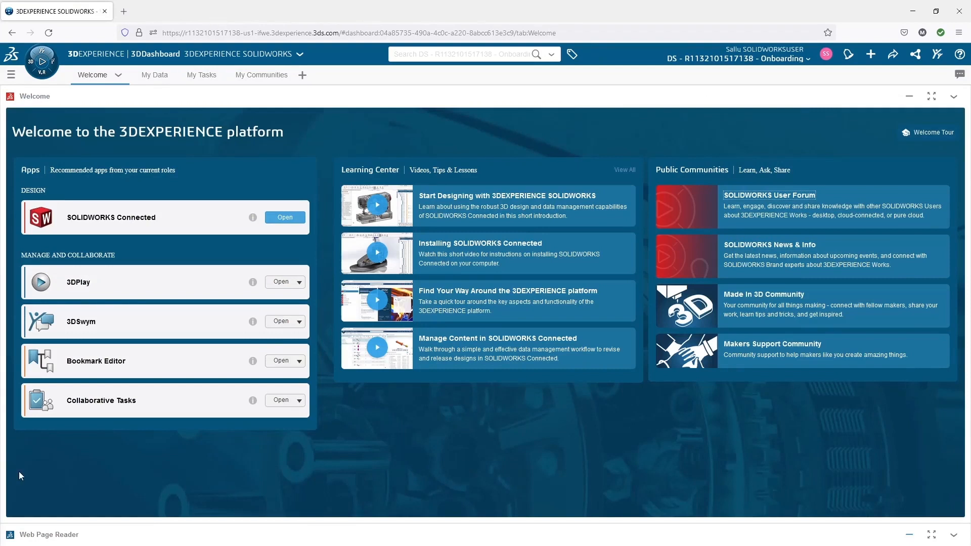